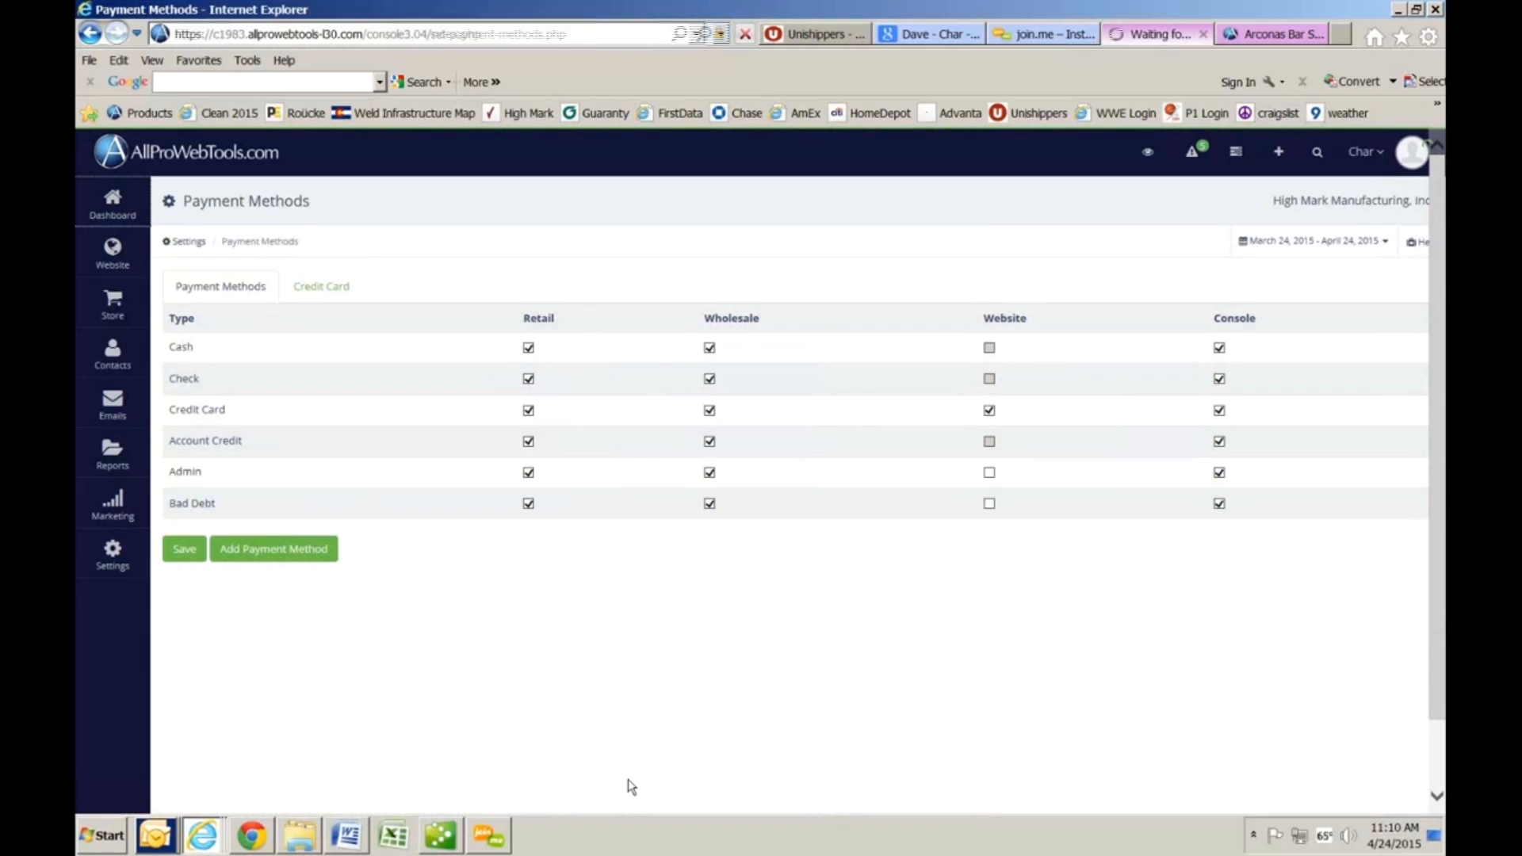
Go to the Dashboard and open the Support Center help panel with videos and contact links.
click(112, 204)
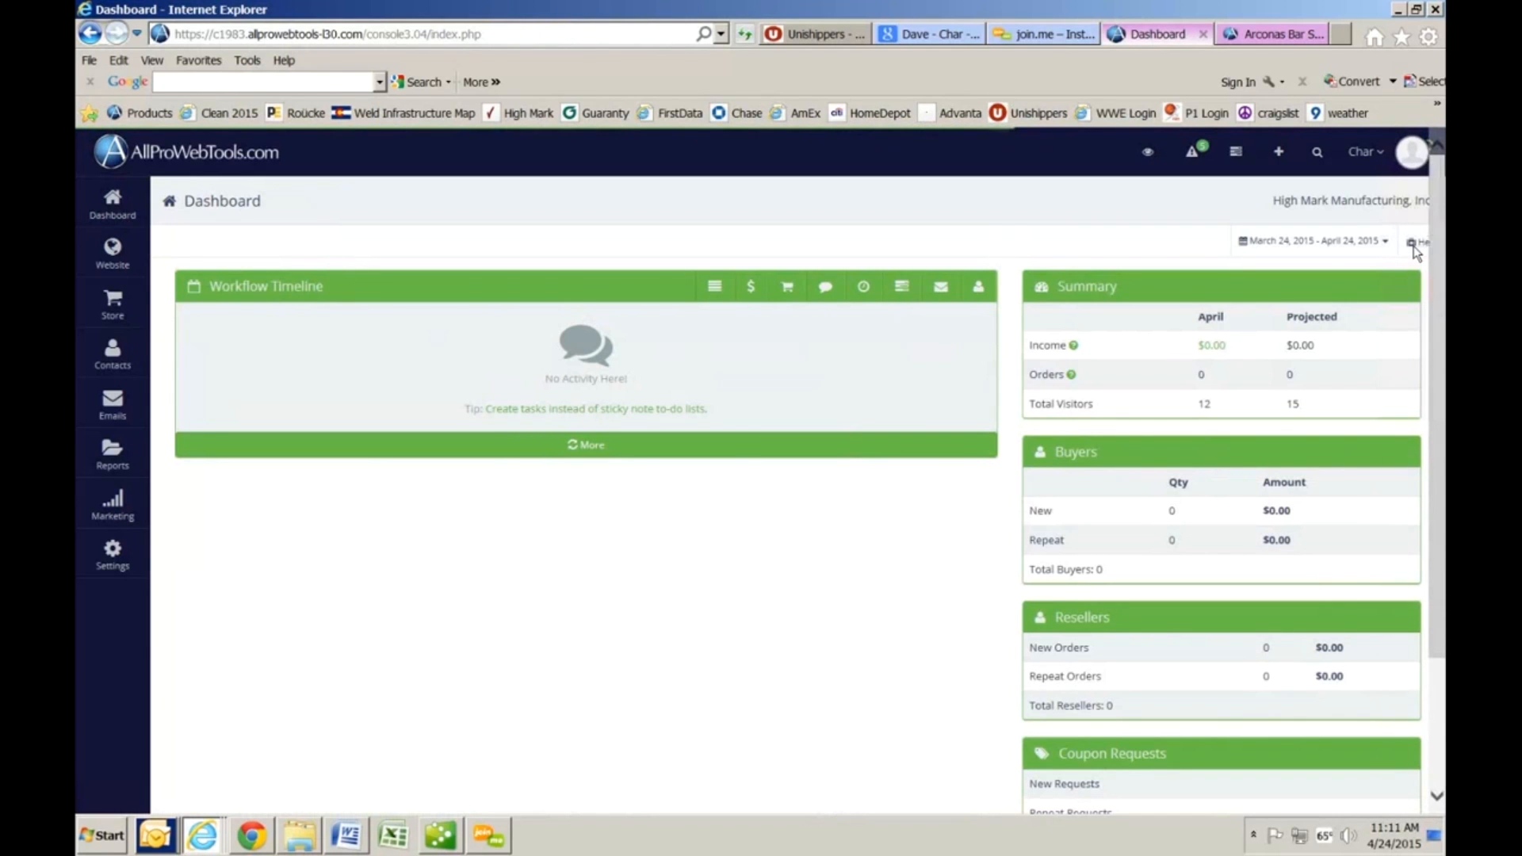
click(1418, 241)
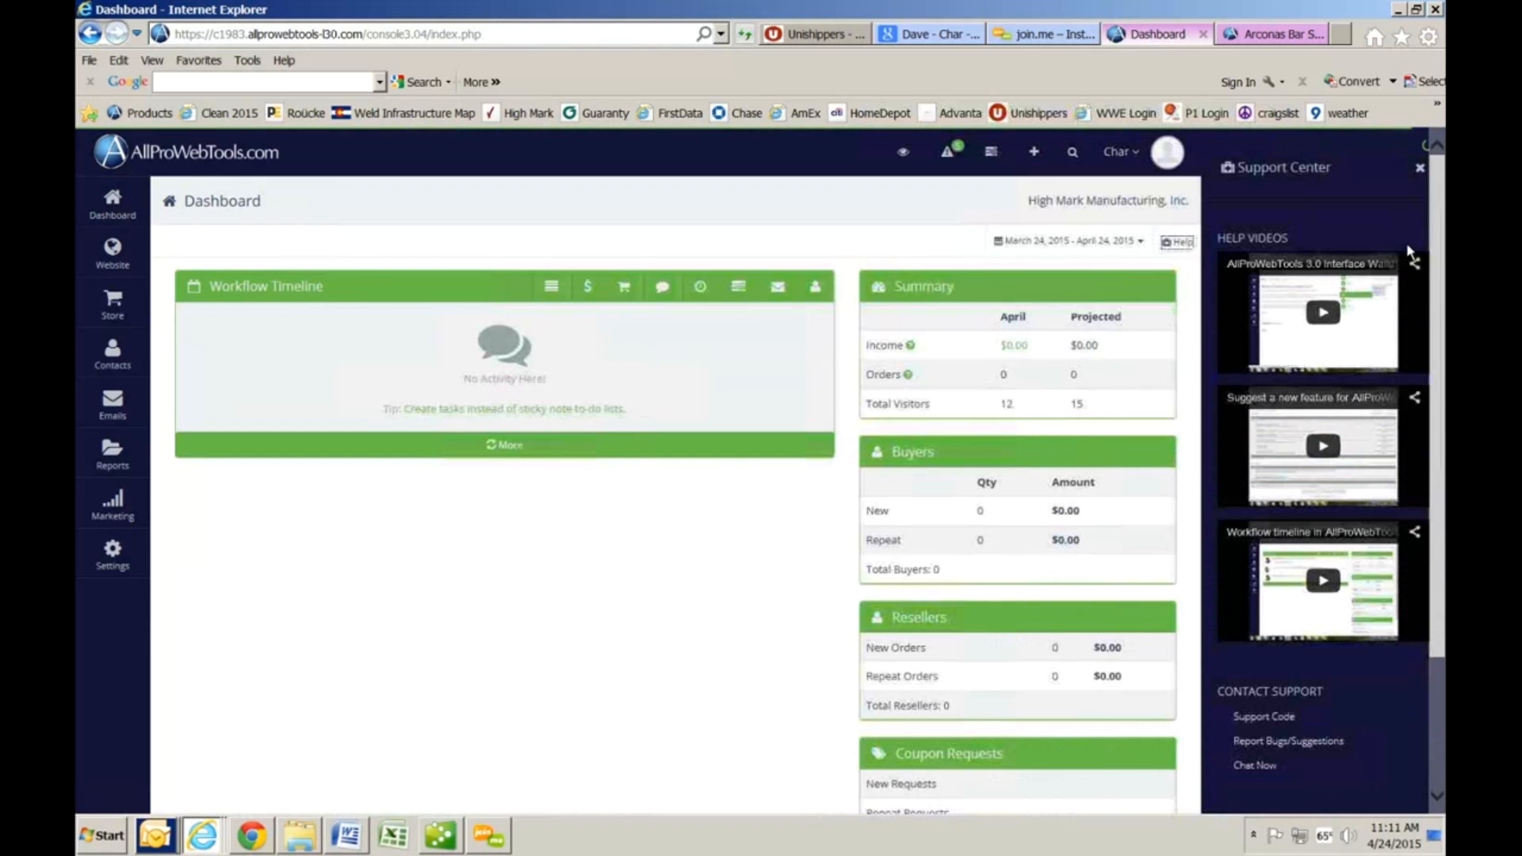